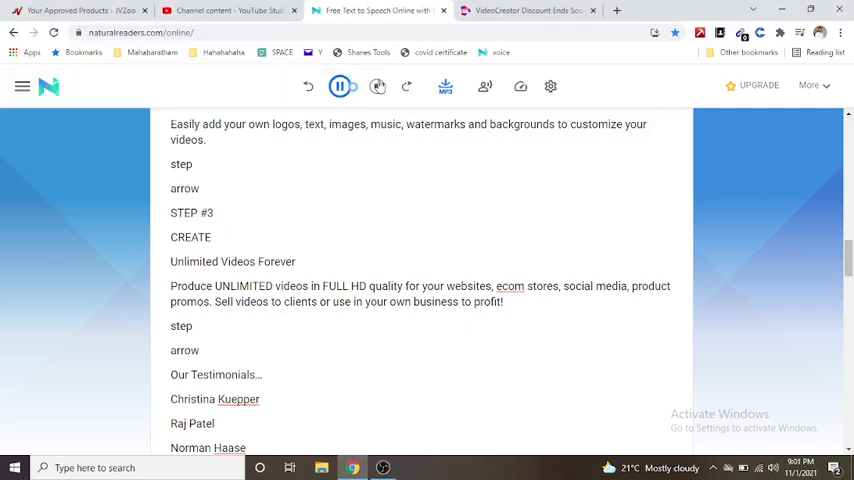
- Switch to the VideoCreator tab and scroll to the hero headline with its presenter intro video
left_click(524, 10)
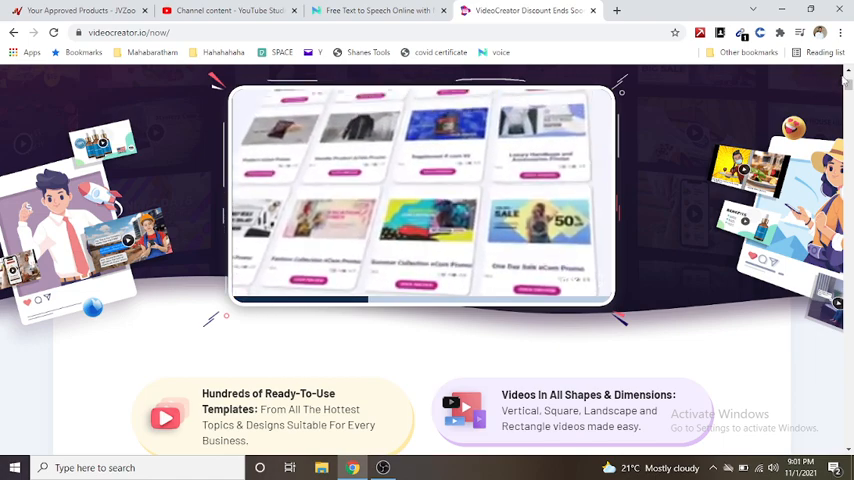
scroll("up", 3)
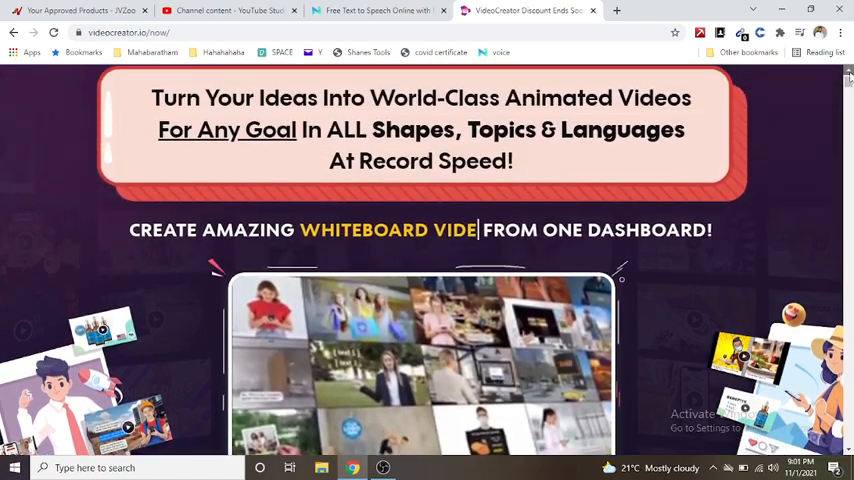
scroll("up", 3)
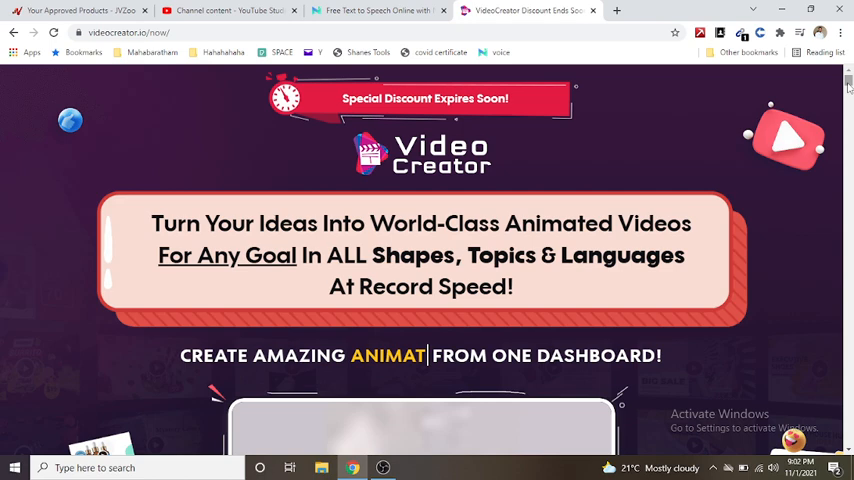
scroll("down", 3)
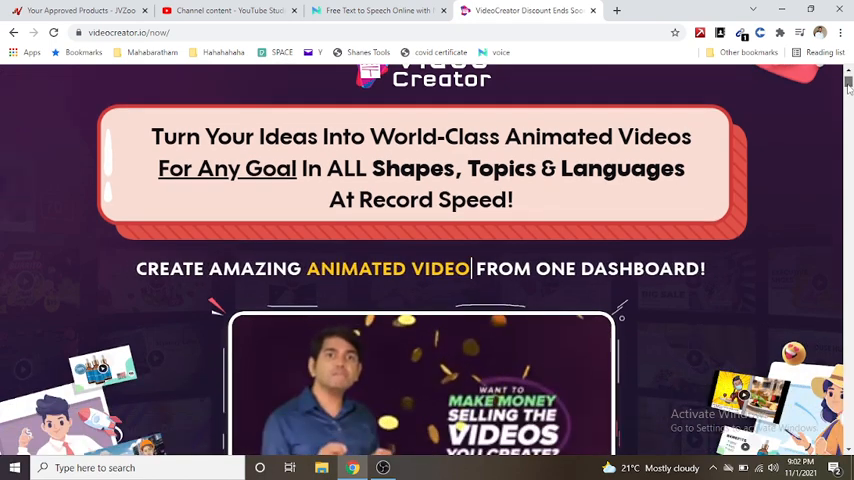
scroll("down", 3)
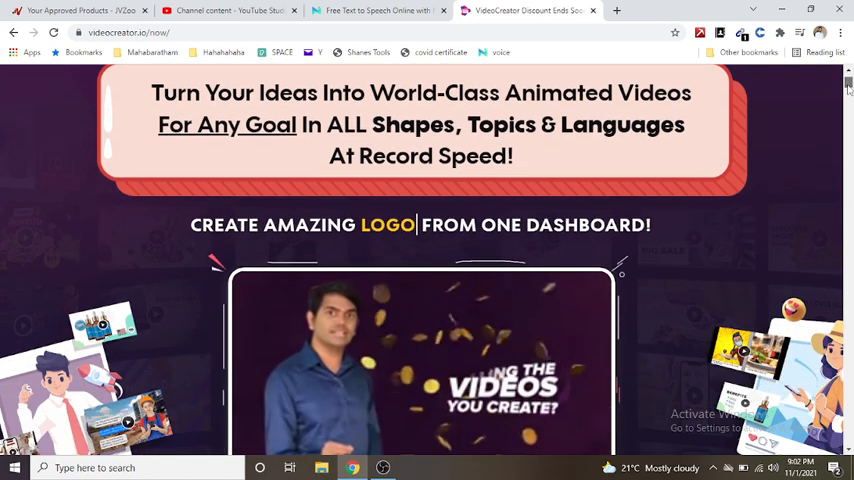
scroll("down", 3)
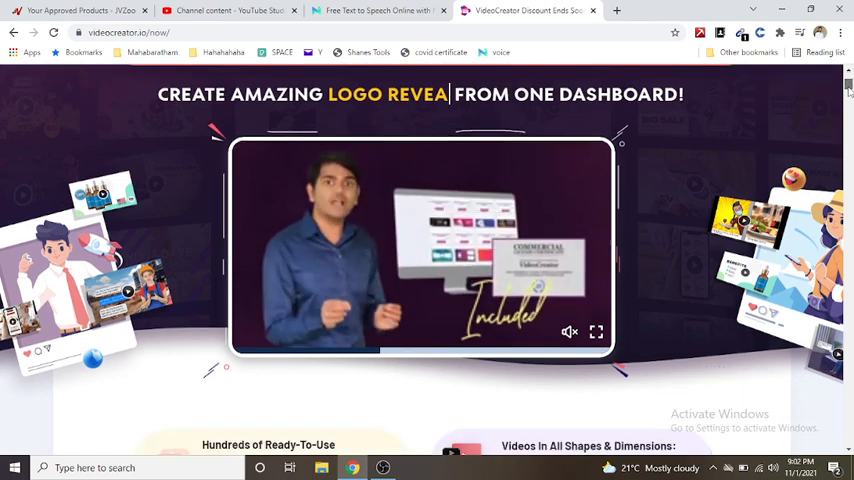
- Scroll past the hero video to the feature cards, from ready-to-use templates to commercial licensing
scroll("down", 3)
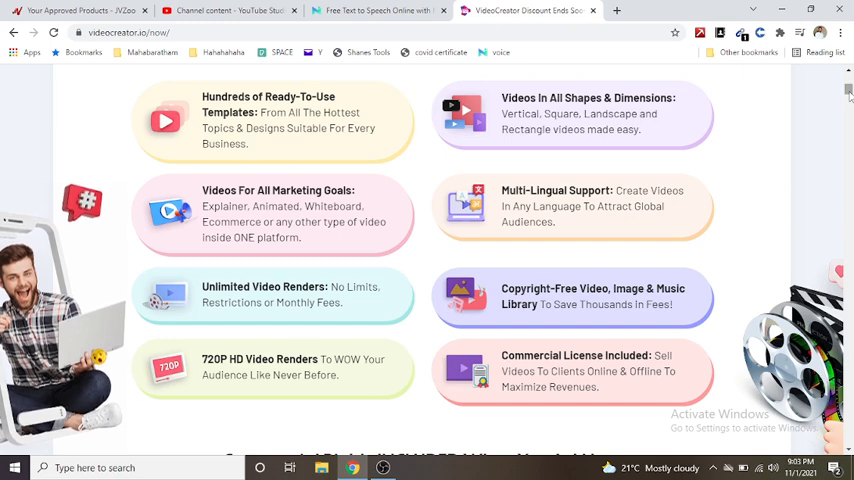
- Scroll to the one-time payment offer with instant access, payment methods, guarantee and platform compatibility
scroll("down", 3)
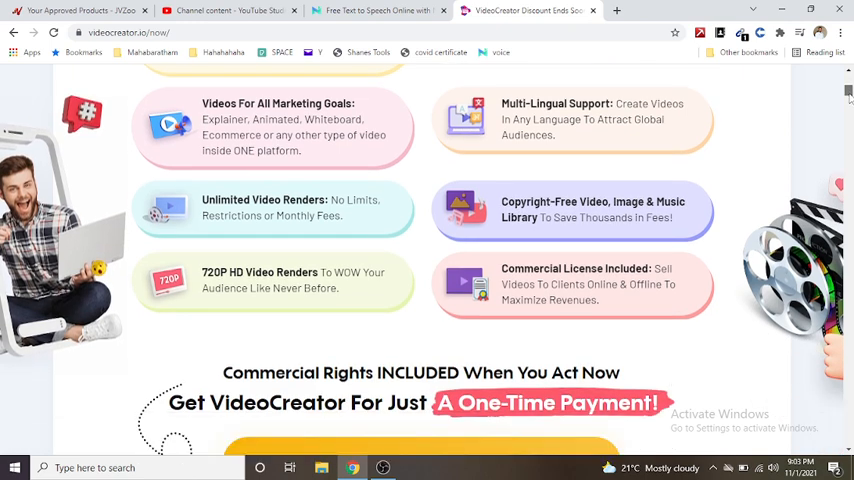
scroll("down", 3)
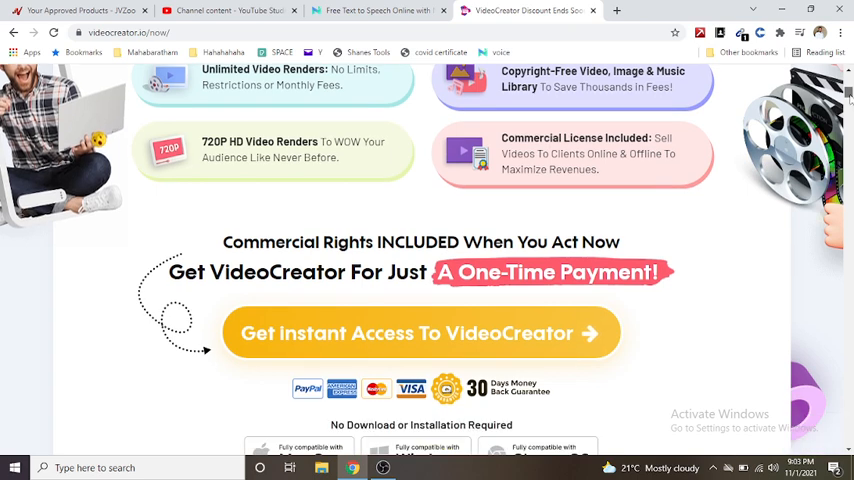
scroll("down", 3)
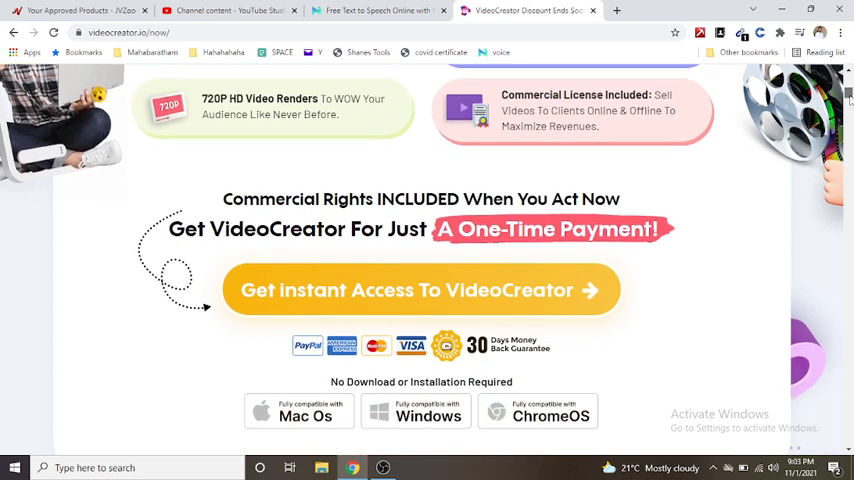
scroll("down", 3)
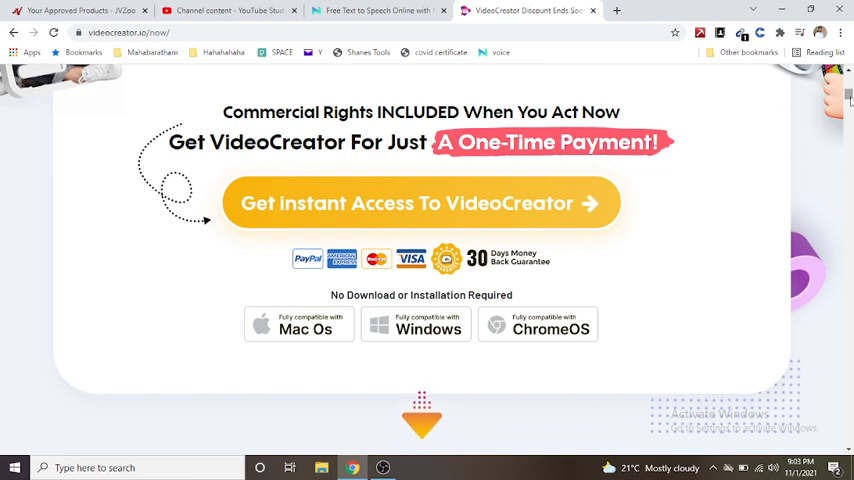
- Scroll to the 'Unlimited Possibilities' All-Inclusive Dashboard section and its sample video carousel
scroll("down", 3)
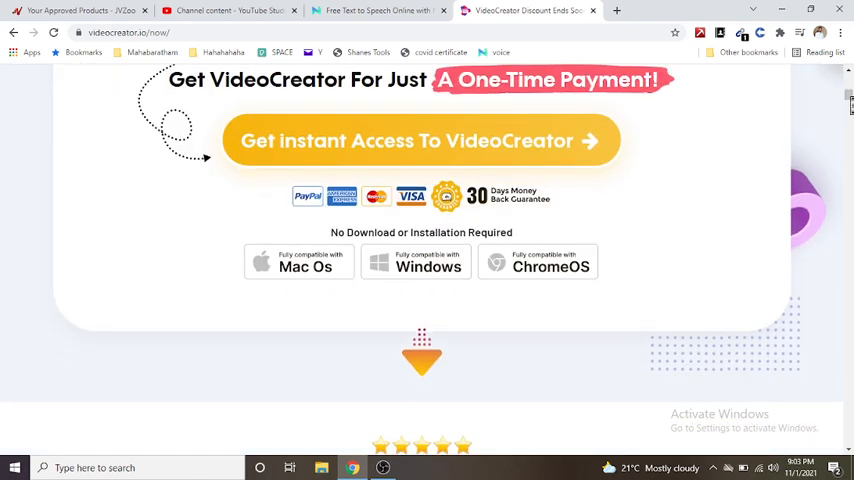
scroll("down", 3)
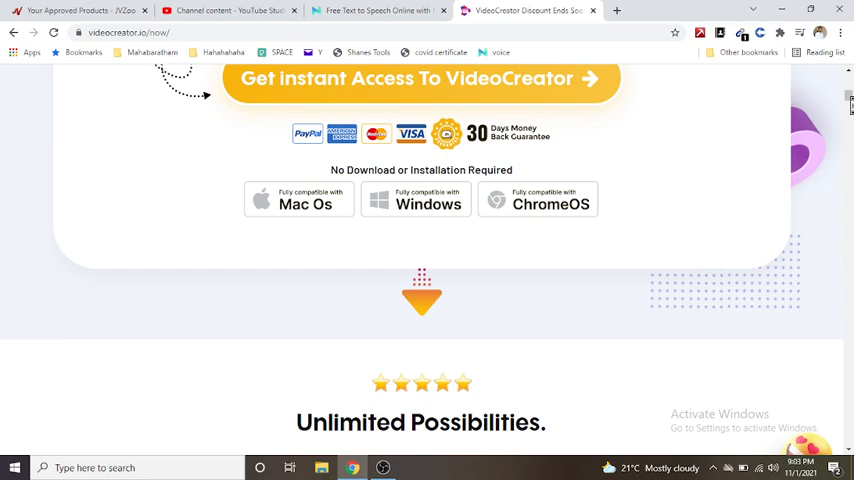
scroll("down", 3)
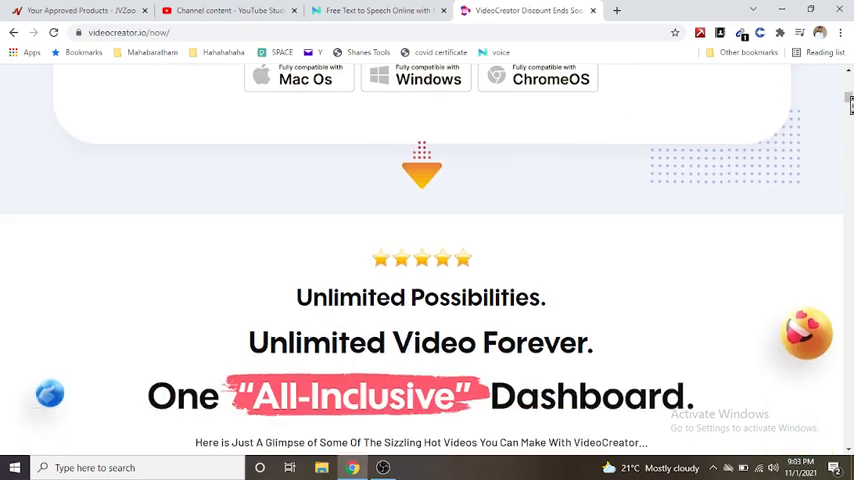
scroll("down", 3)
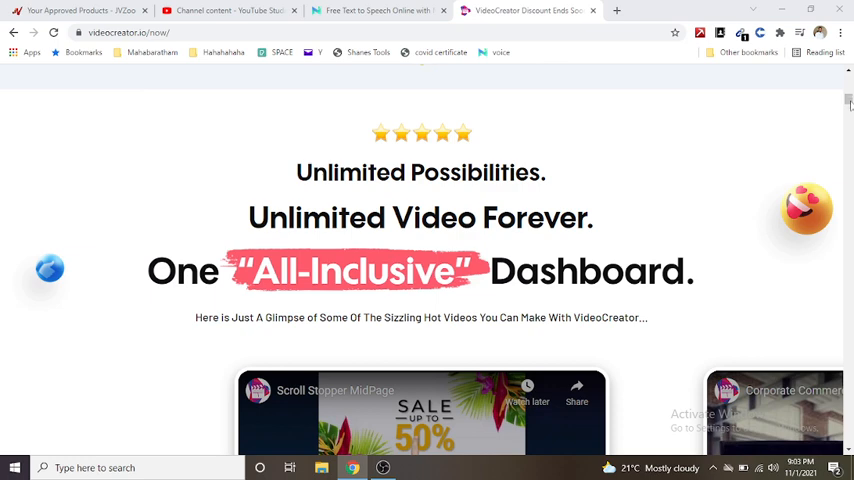
scroll("down", 3)
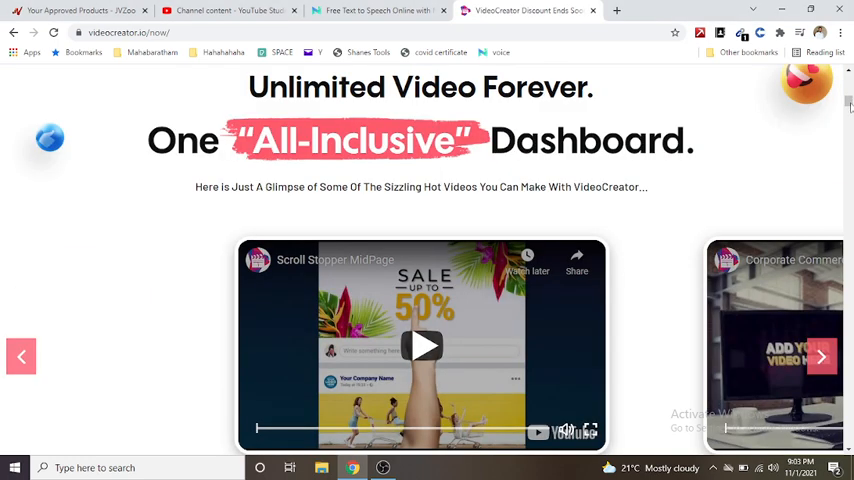